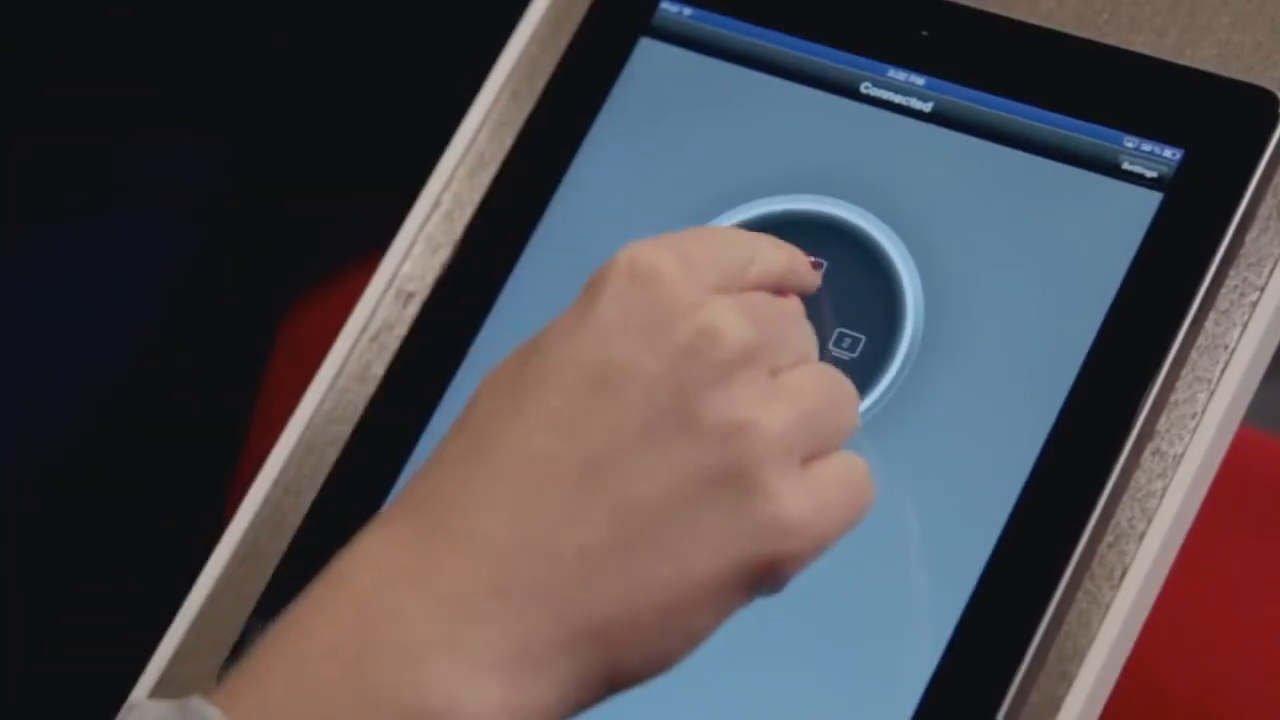
left_click(830, 330)
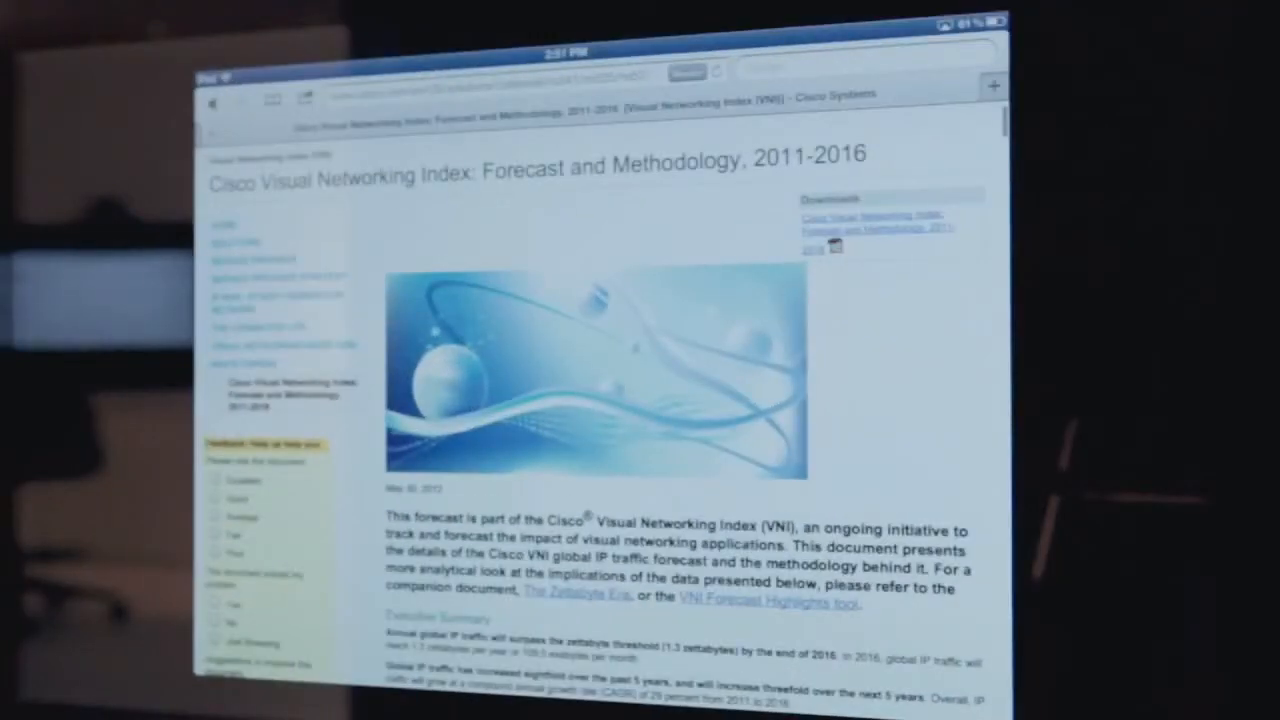